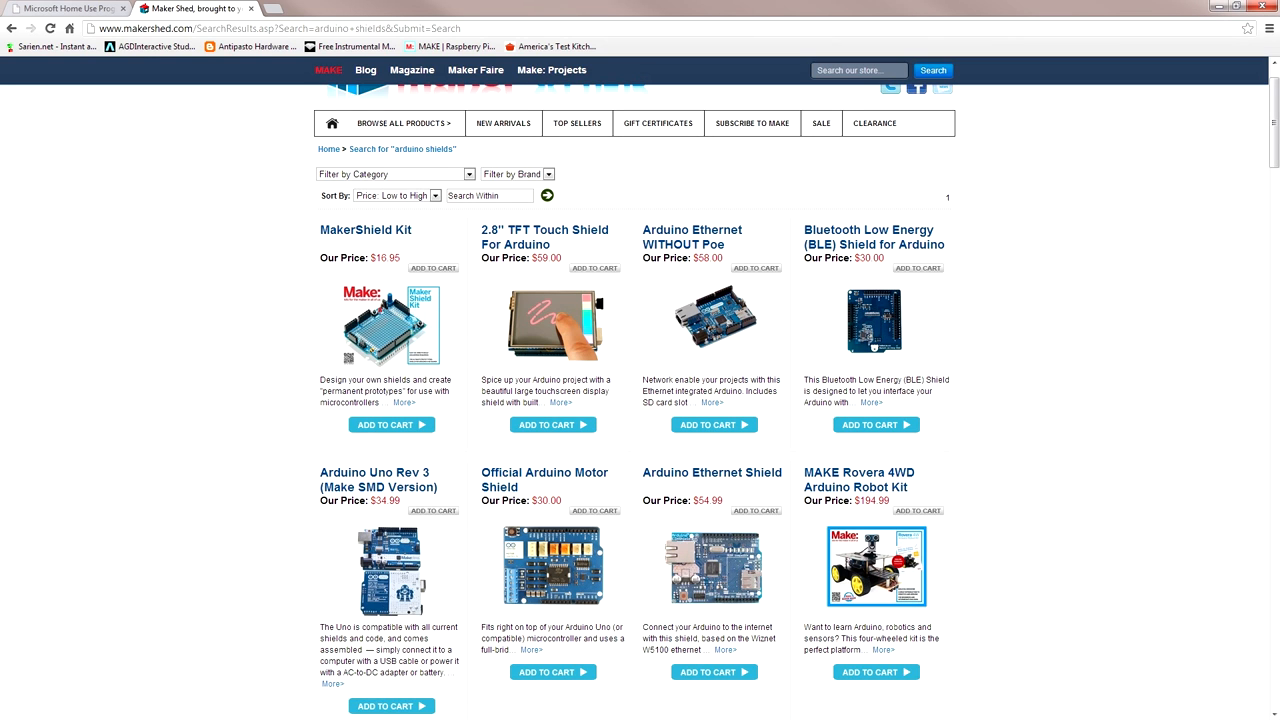
scroll("down", 3)
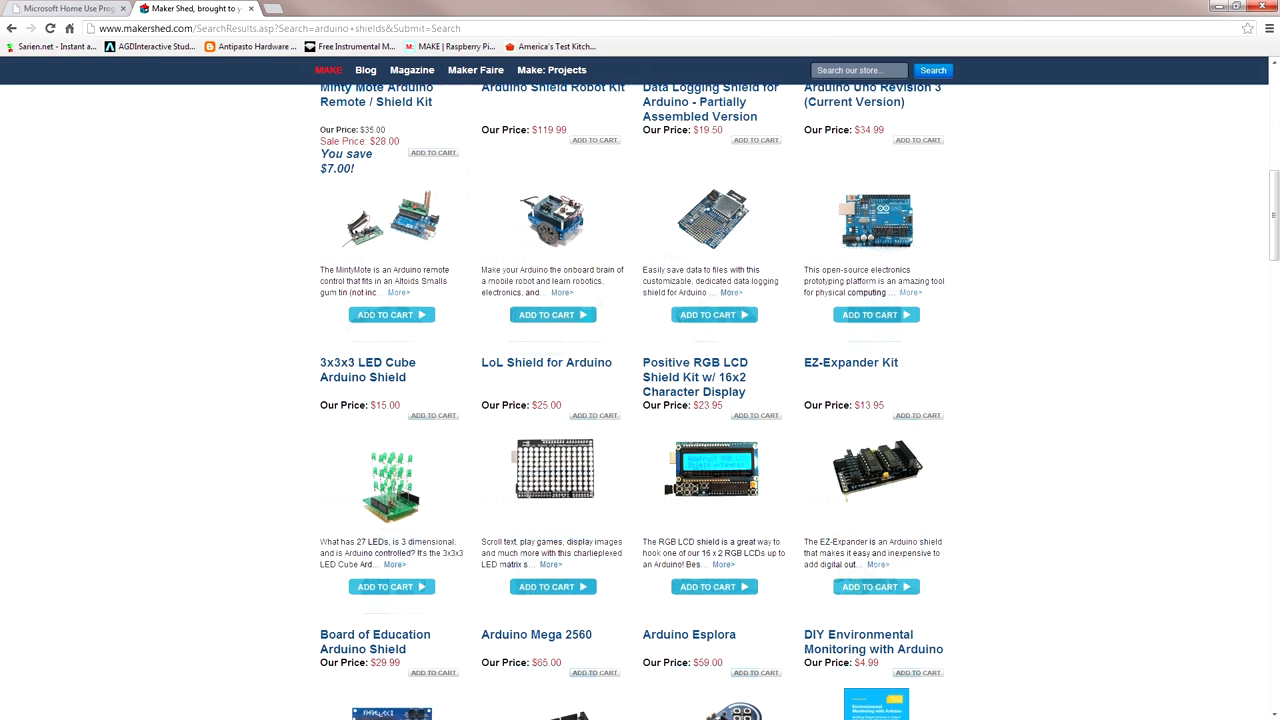